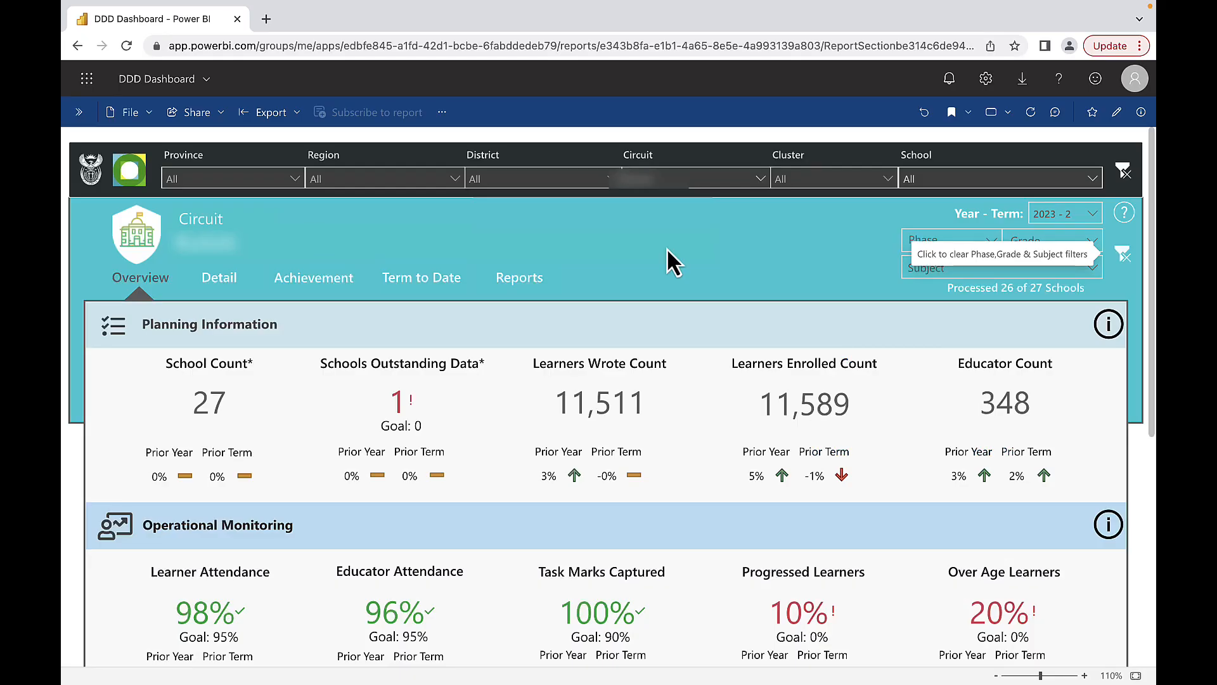
mouse_move(1002, 257)
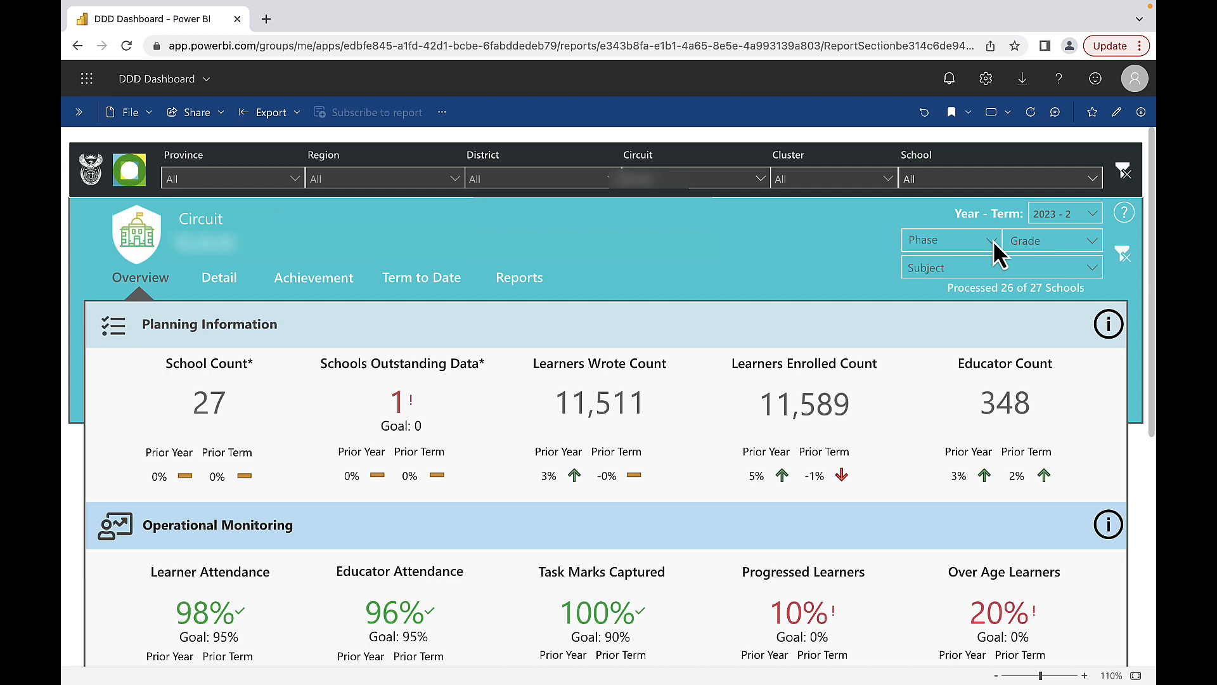
Set the Phase slicer to FET so the dashboard shows its 8 schools.
click(951, 239)
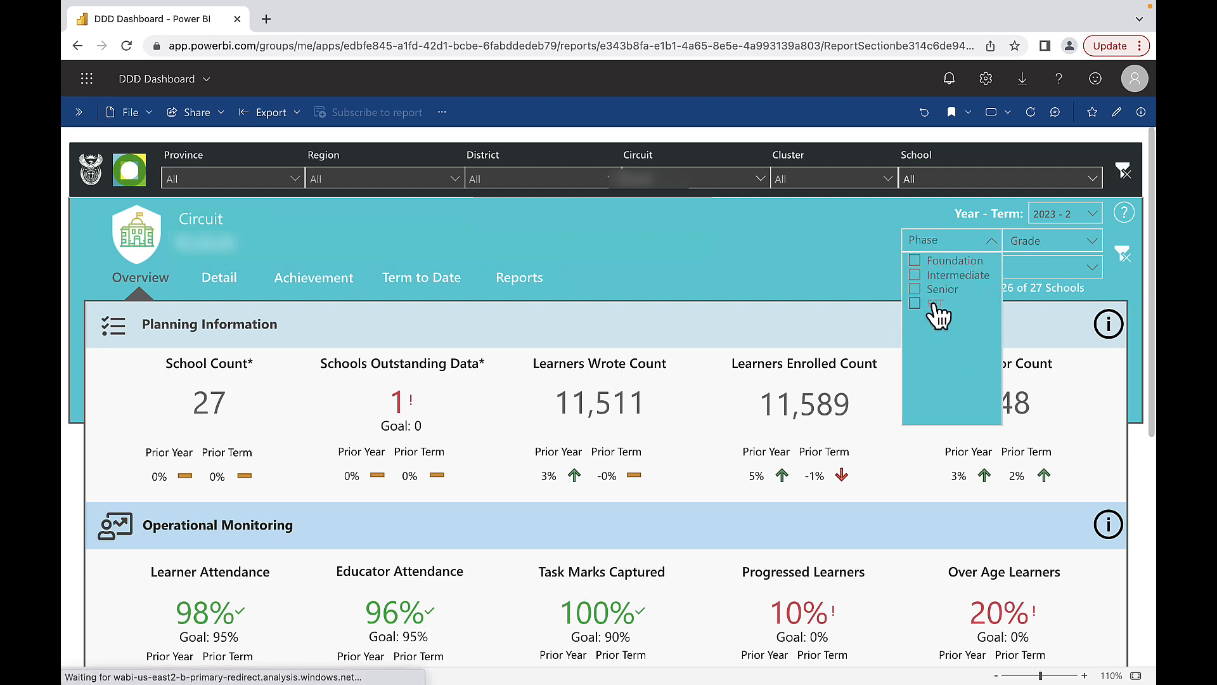
click(916, 304)
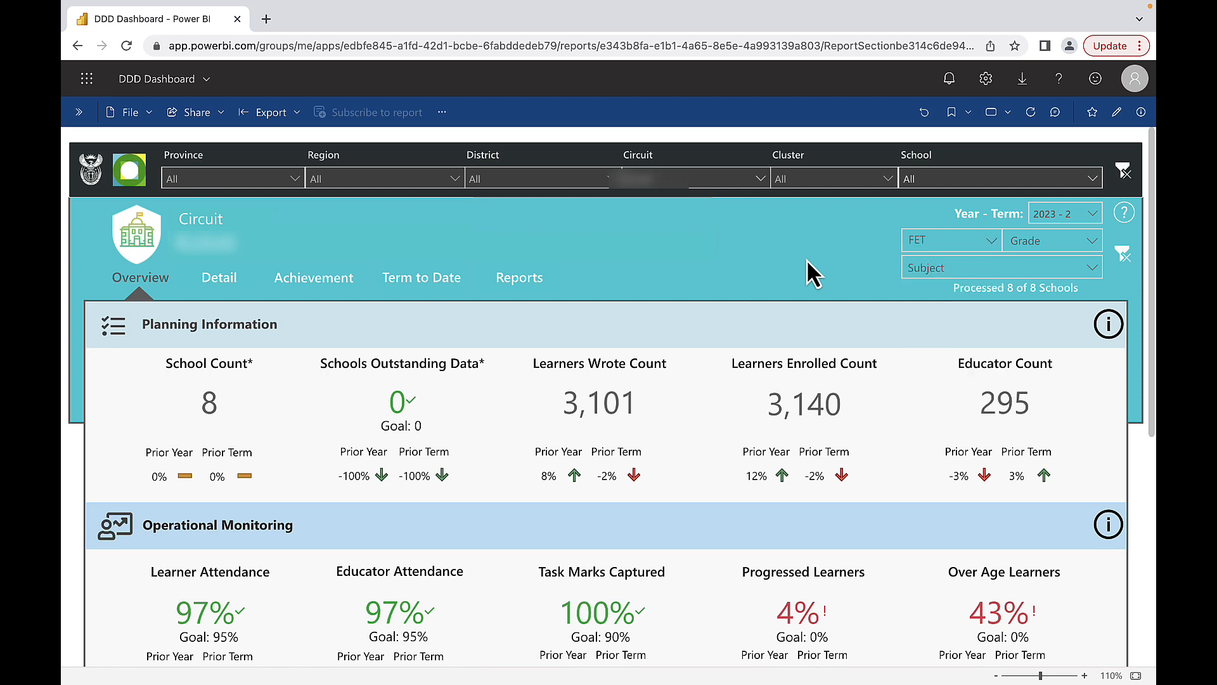
click(517, 277)
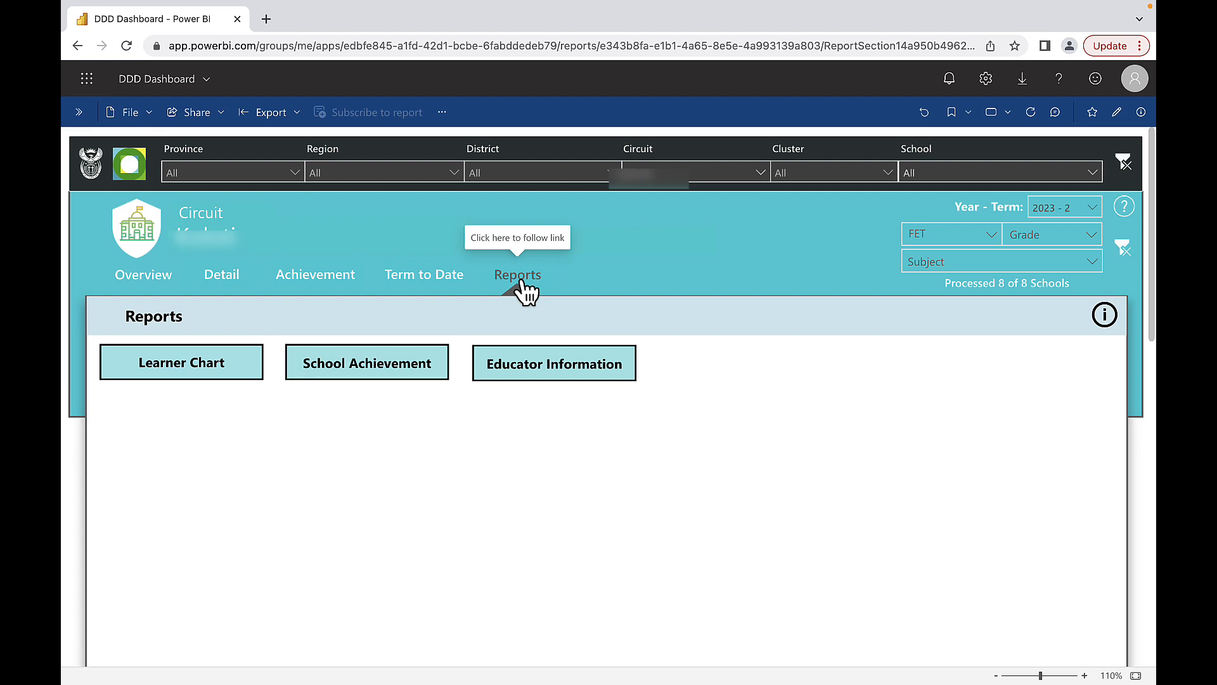
Launch the PI Data Download learner information report from Learner Chart with the signed-in account.
click(181, 362)
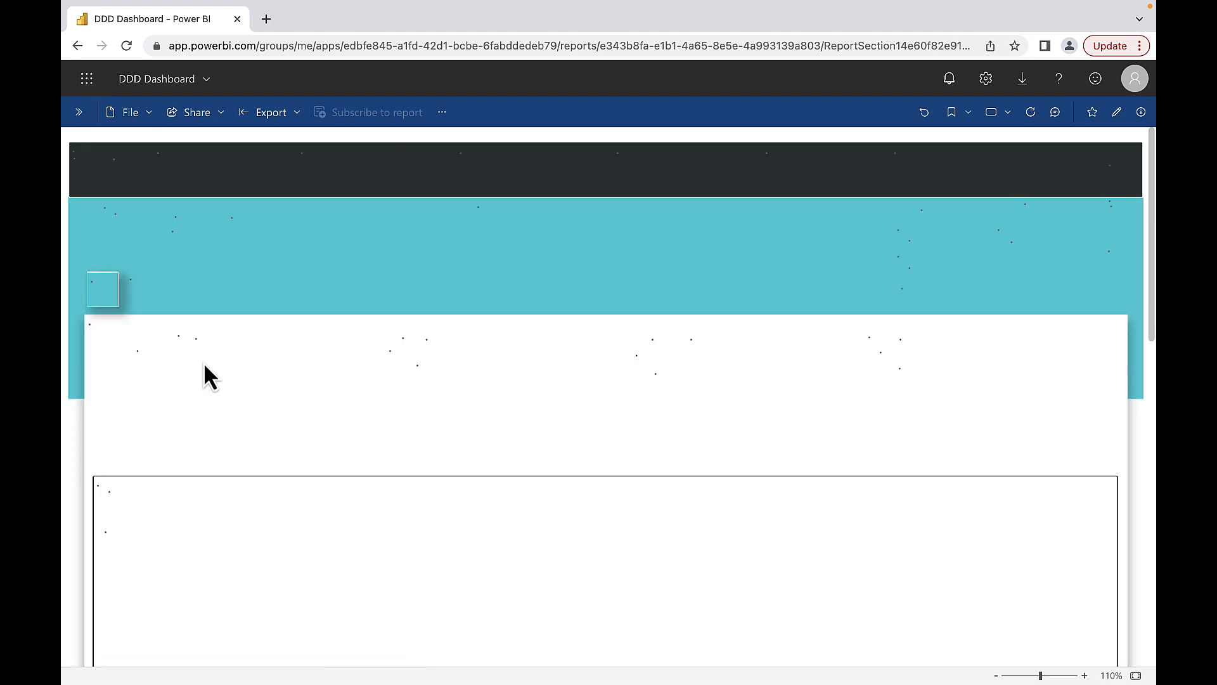
scroll(down, 3)
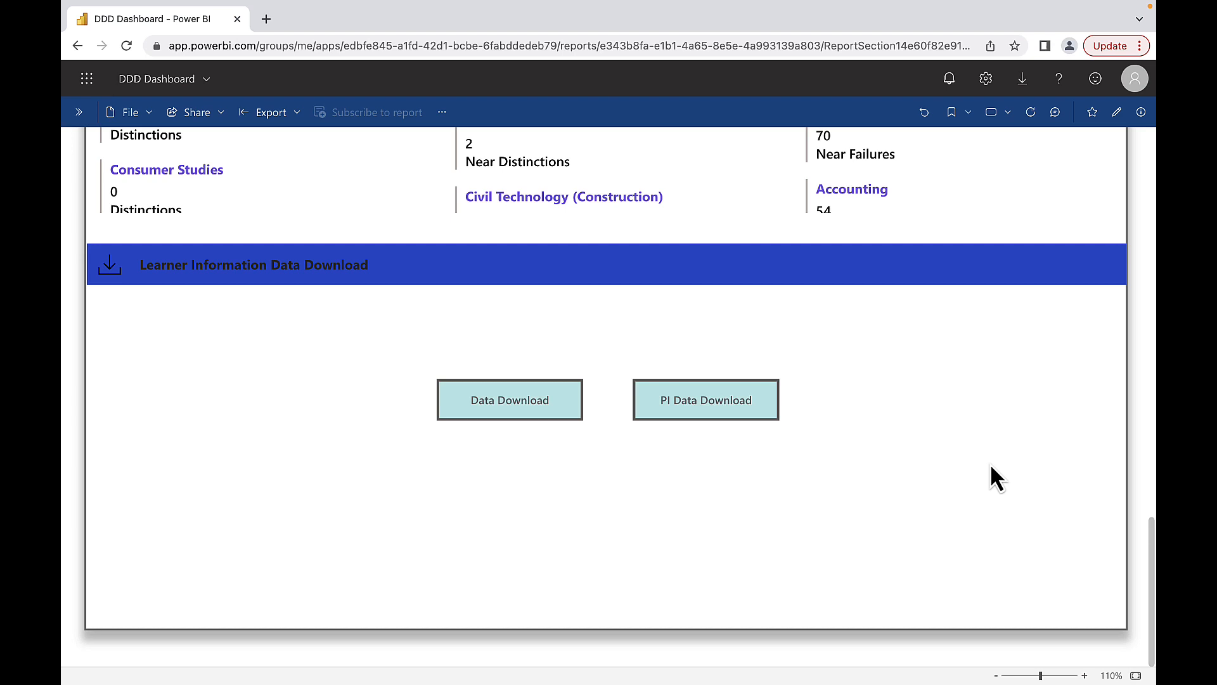
mouse_move(594, 493)
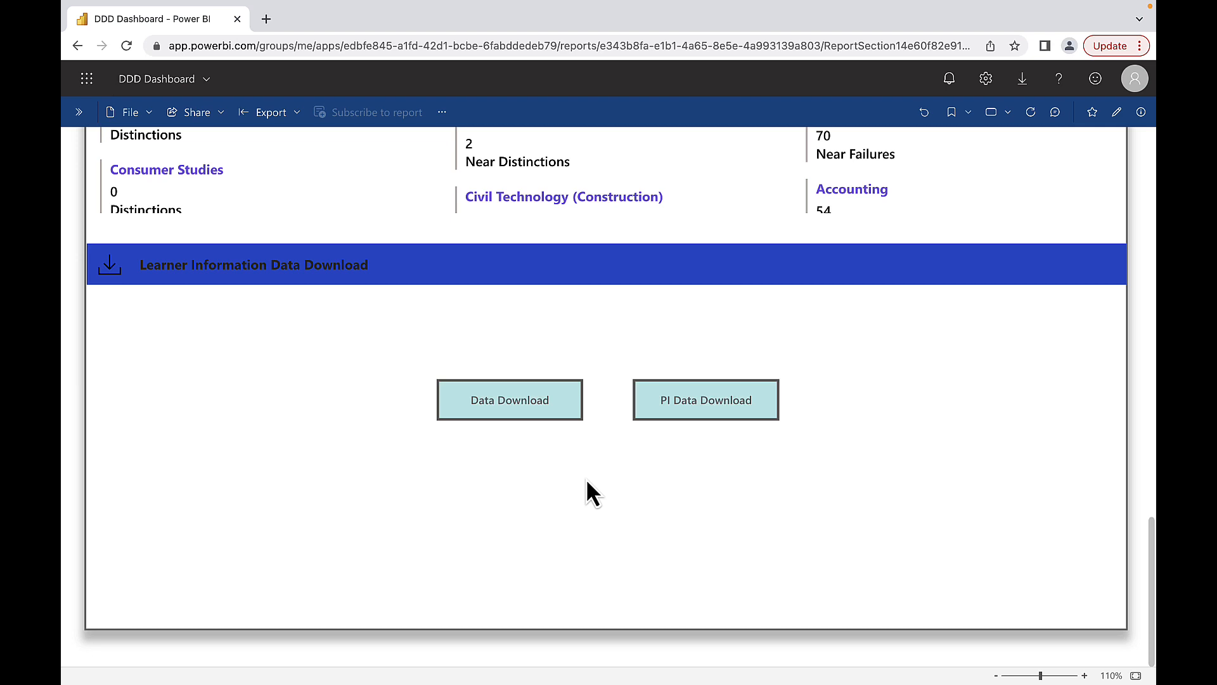
mouse_move(679, 407)
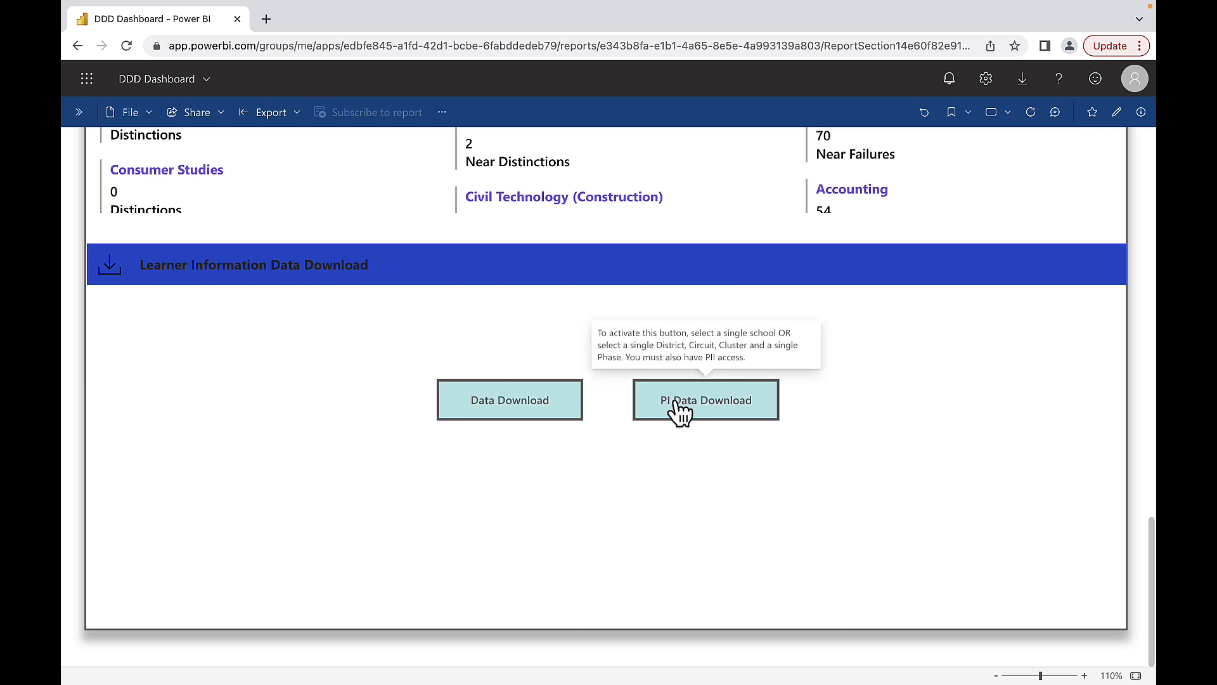
click(705, 400)
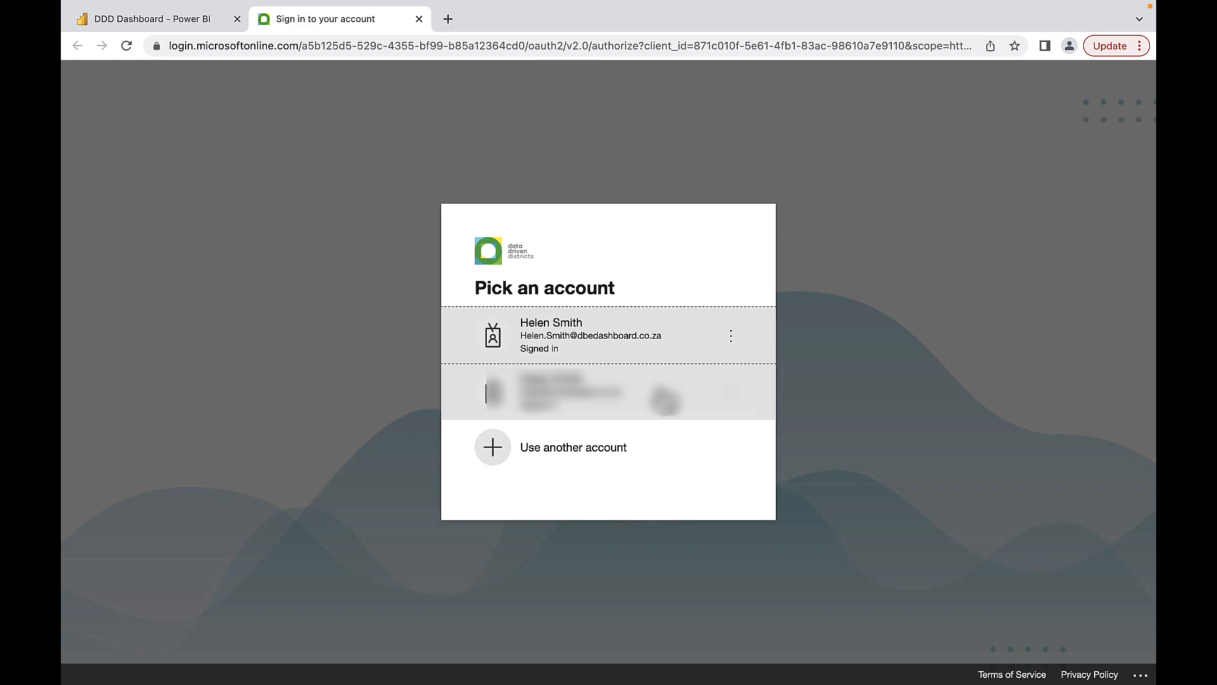
click(592, 335)
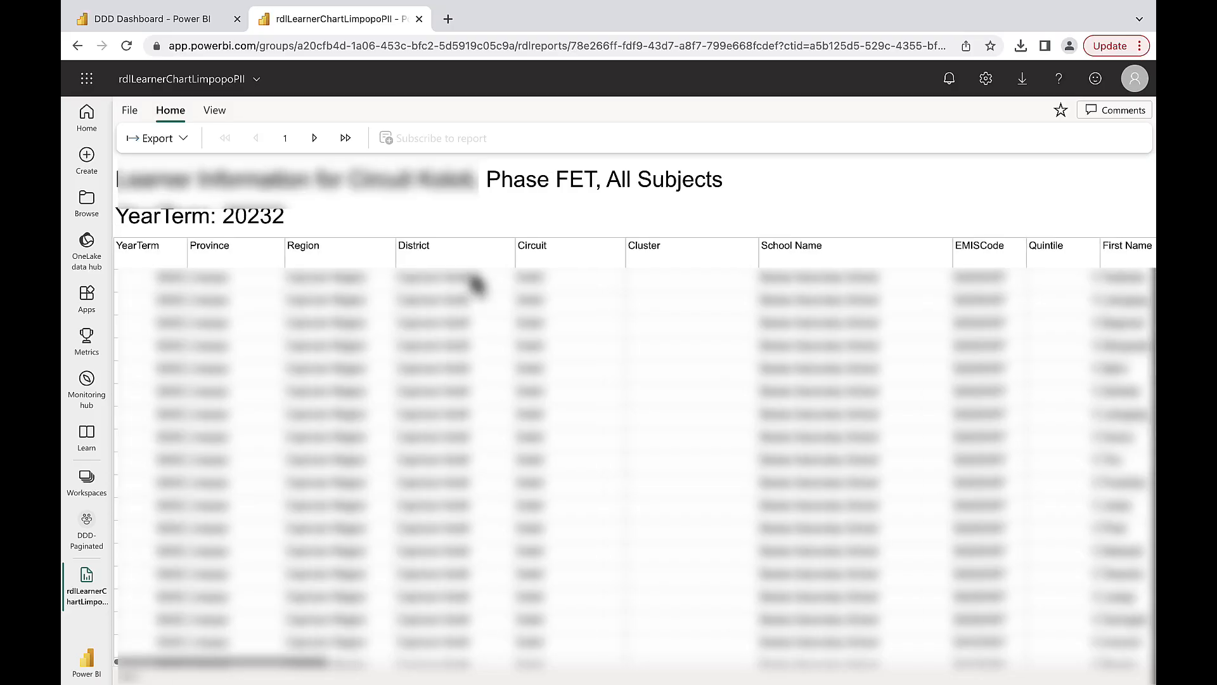
mouse_move(511, 229)
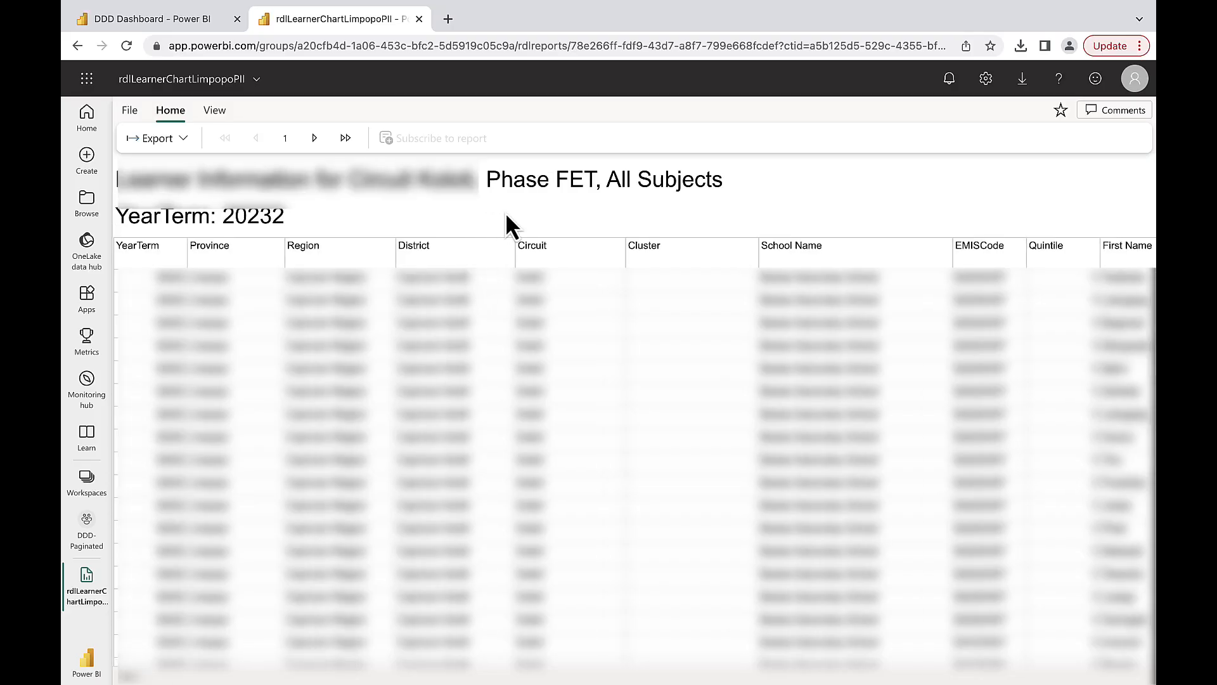
scroll(right, 3)
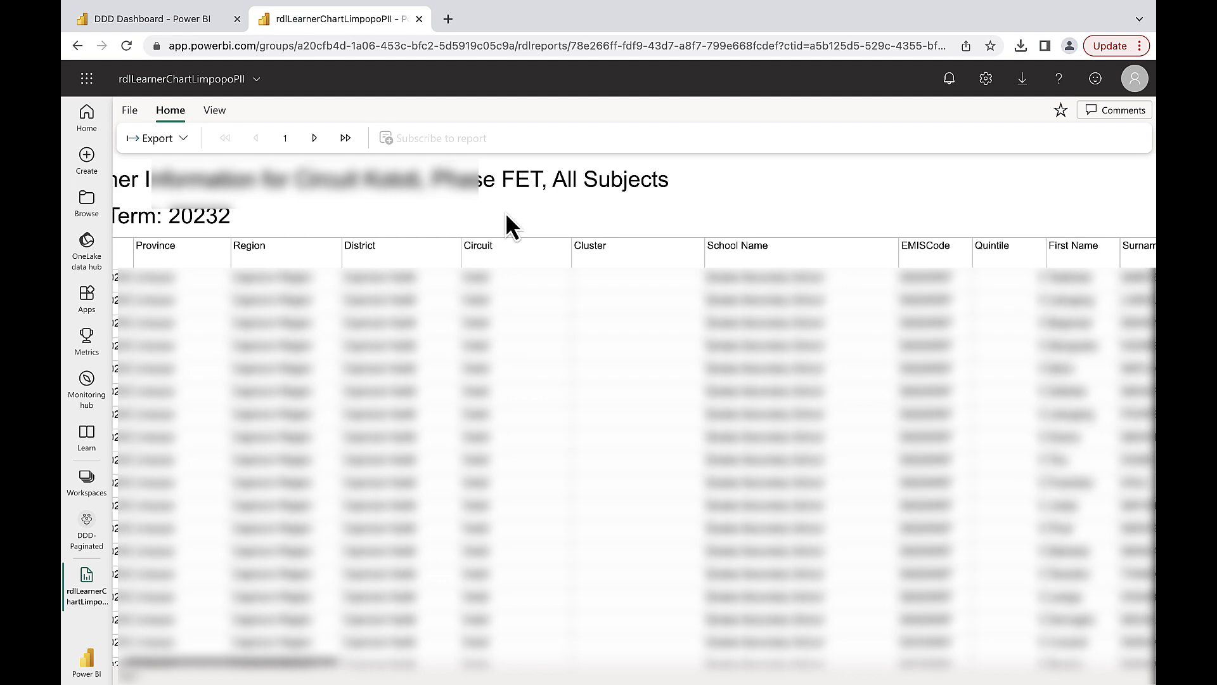
scroll(right, 3)
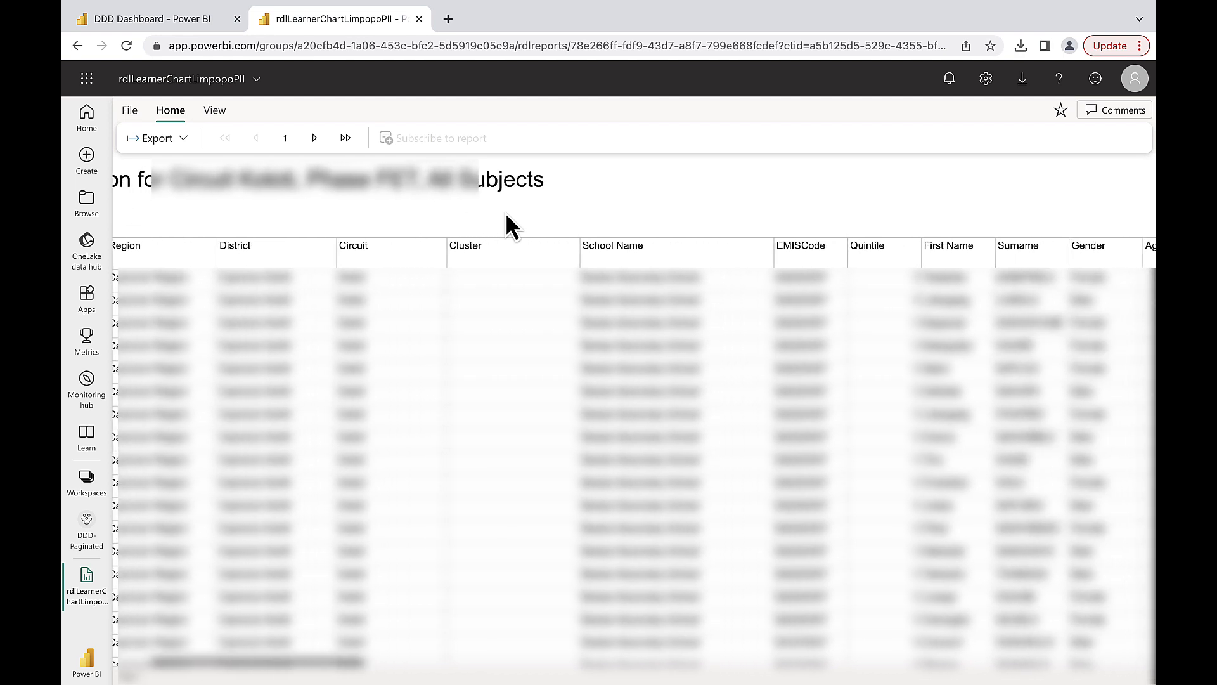
scroll(right, 3)
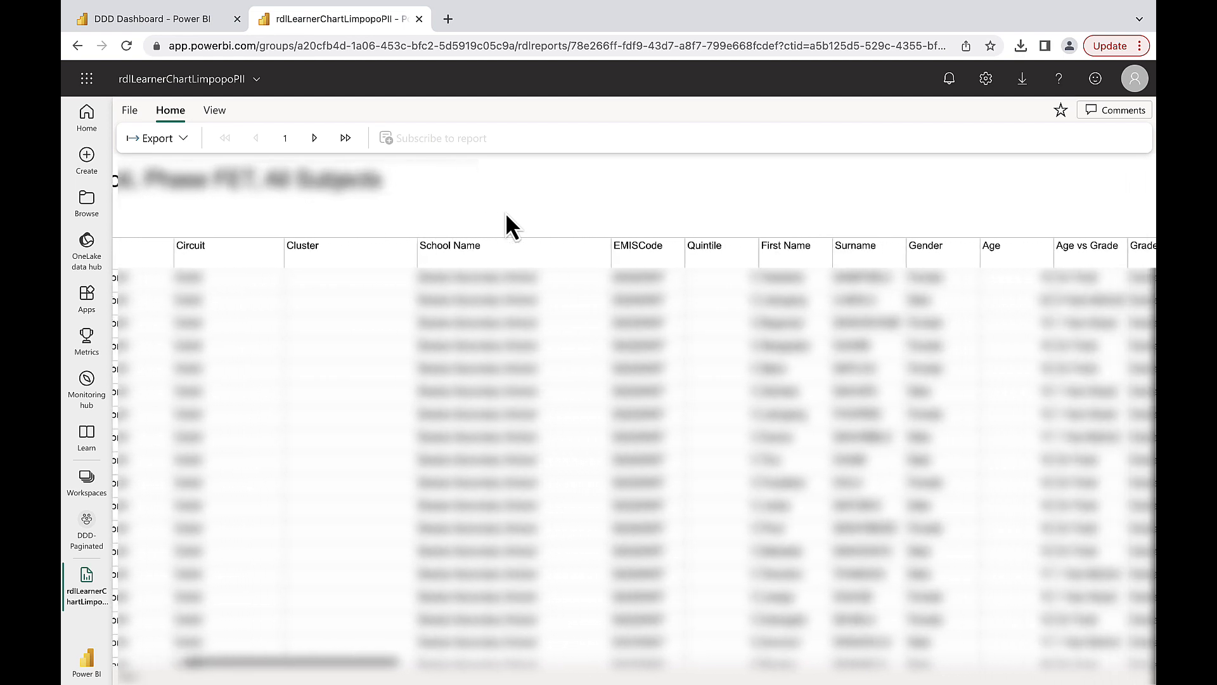
scroll(right, 3)
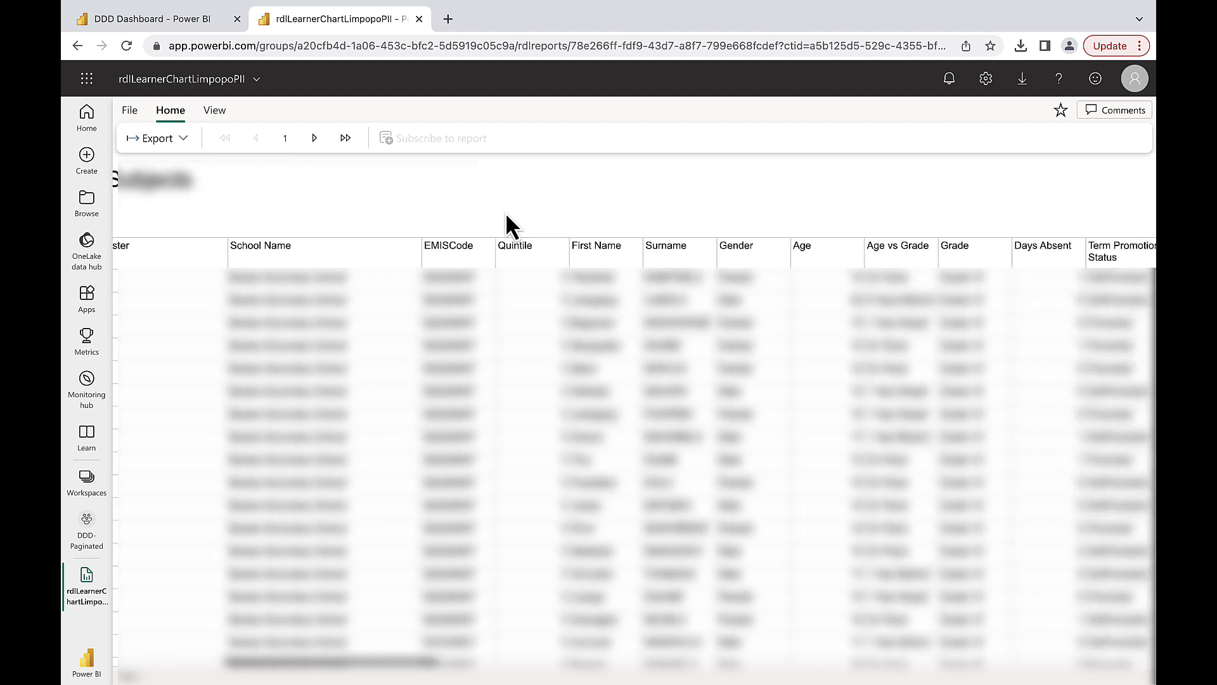
scroll(right, 3)
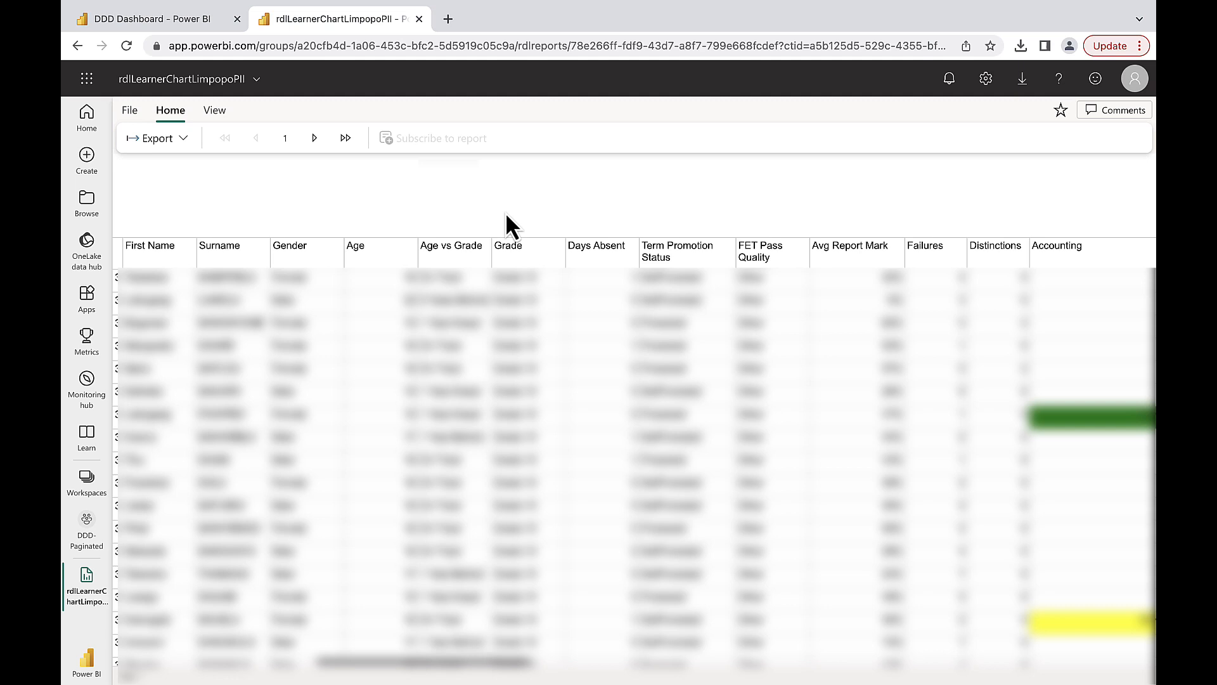
scroll(right, 3)
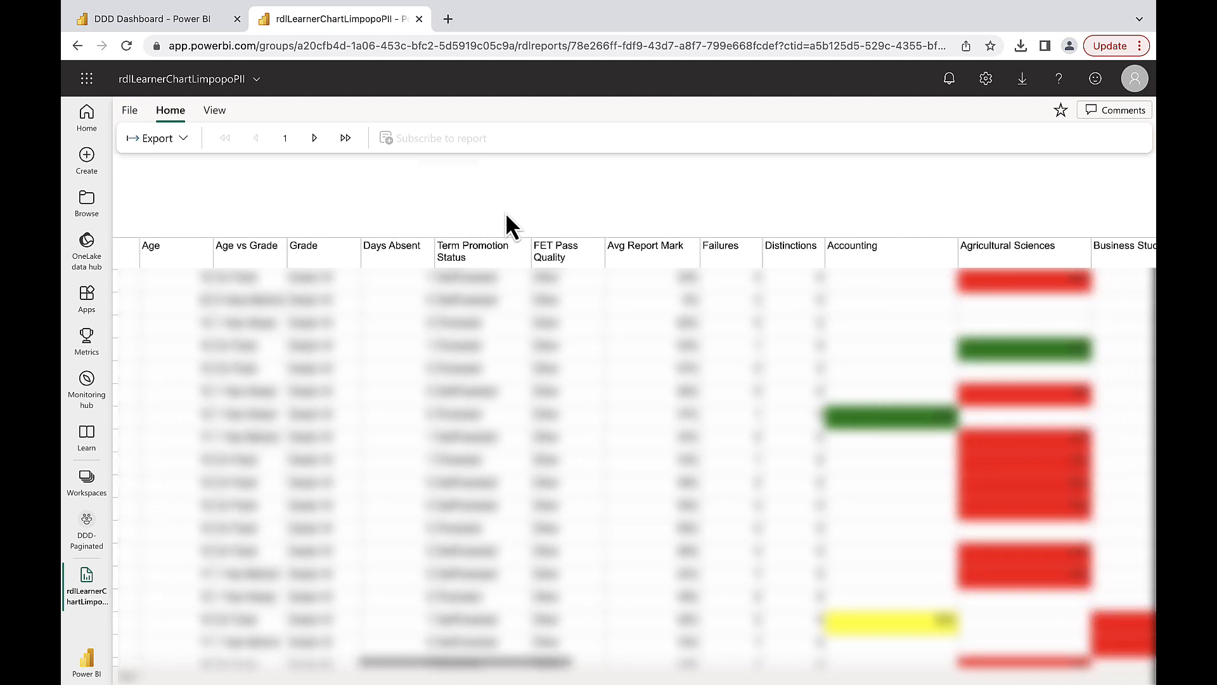
scroll(right, 3)
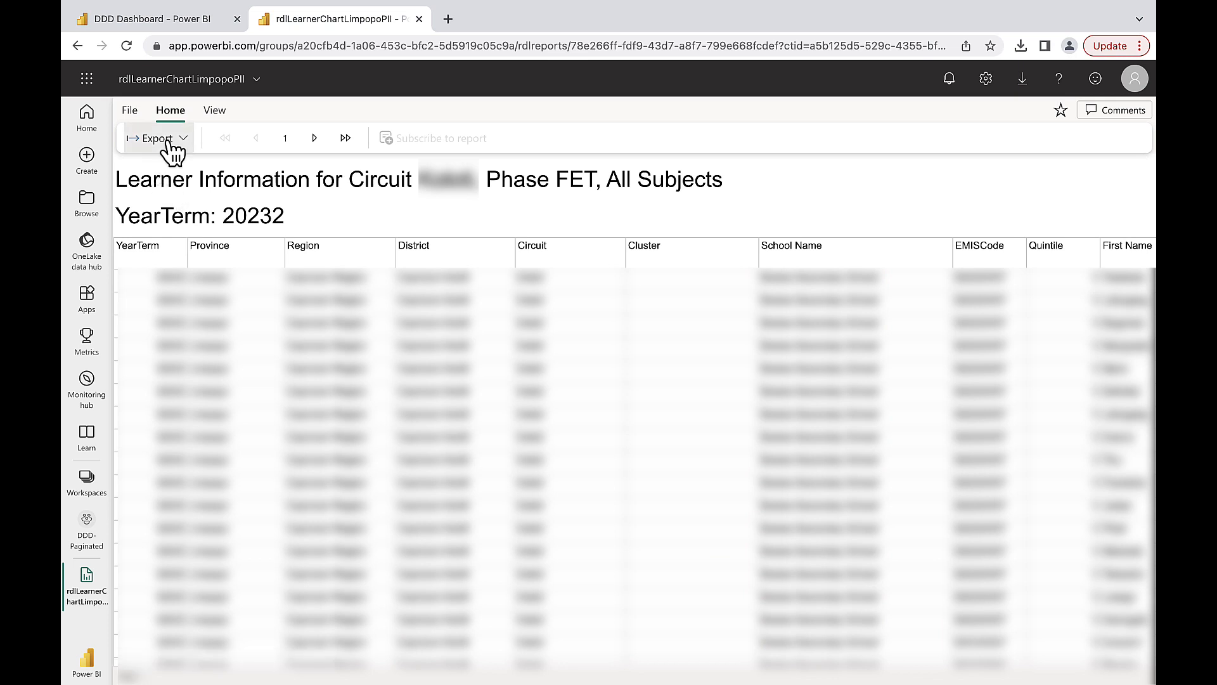
Export the learner report as a Microsoft Excel (.xlsx) workbook.
click(156, 137)
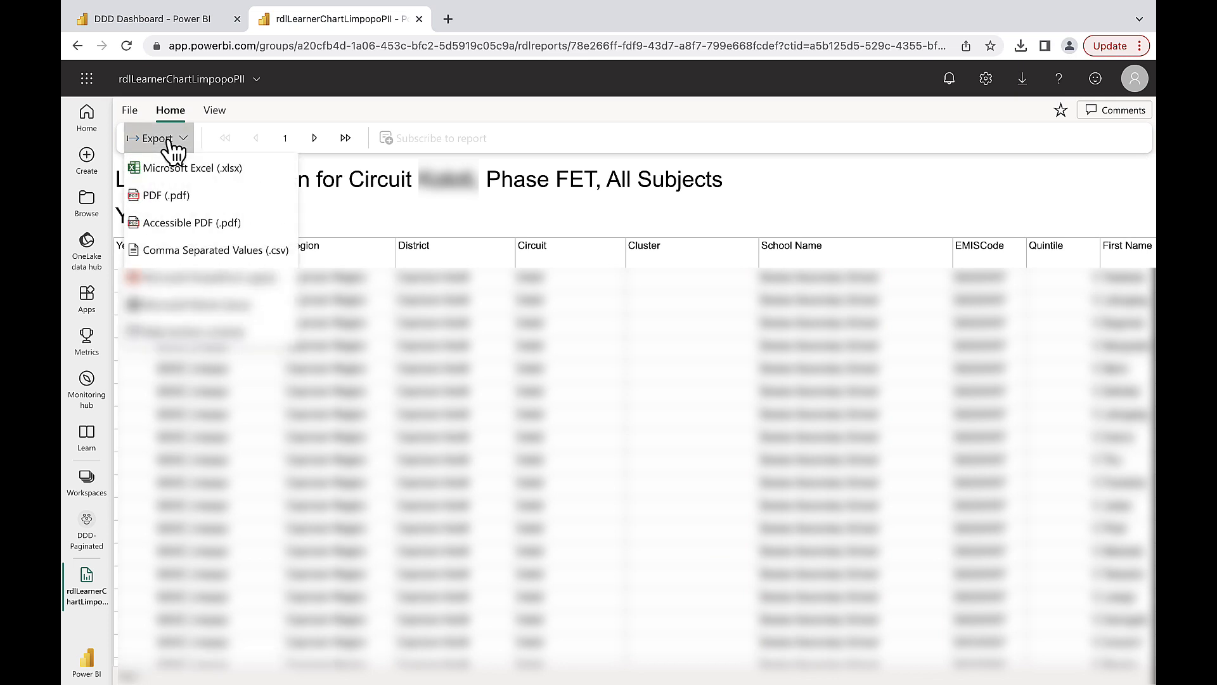
mouse_move(205, 168)
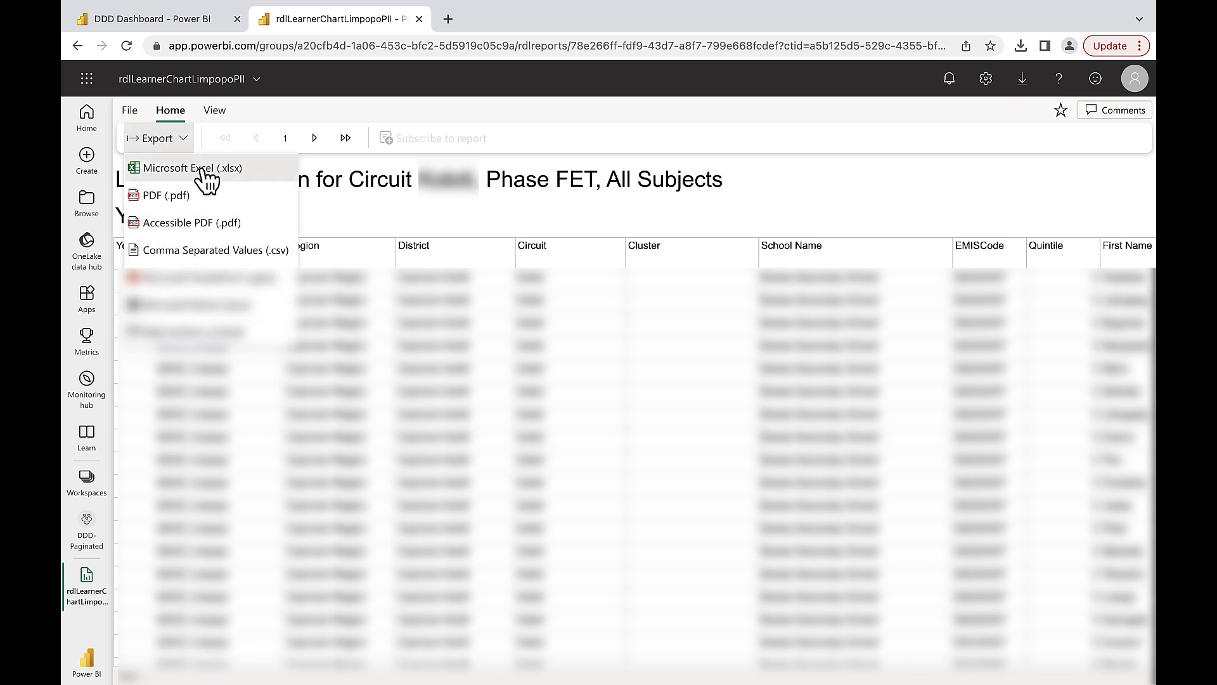
click(191, 168)
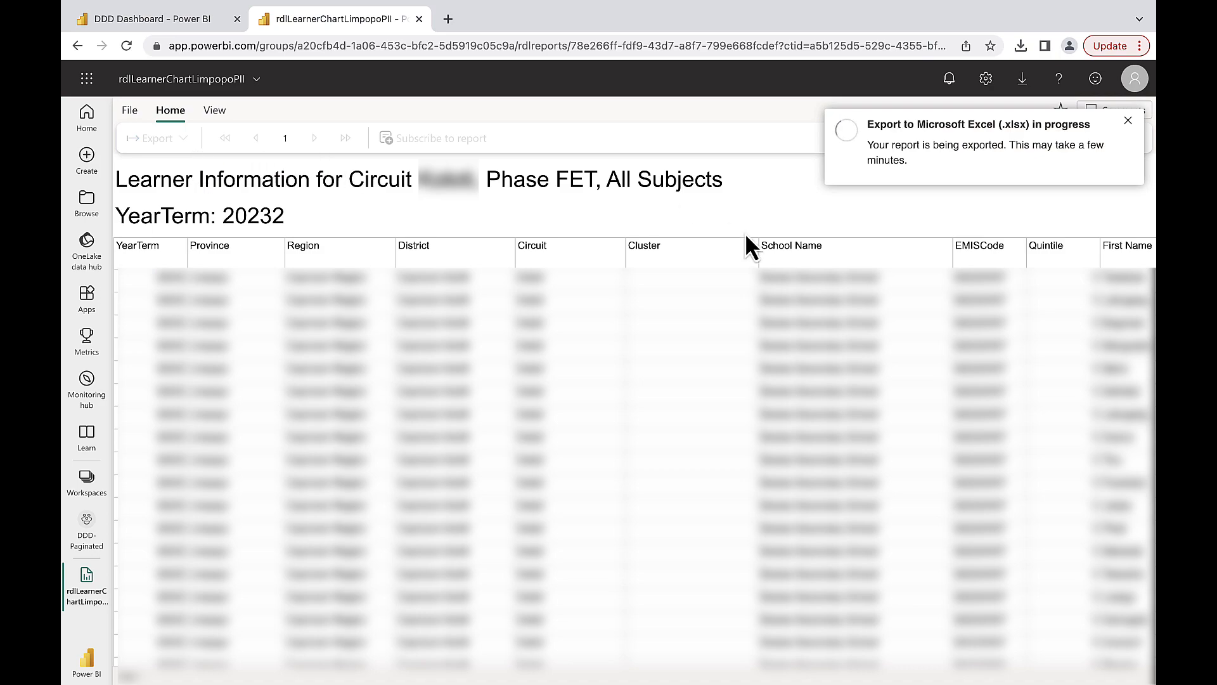